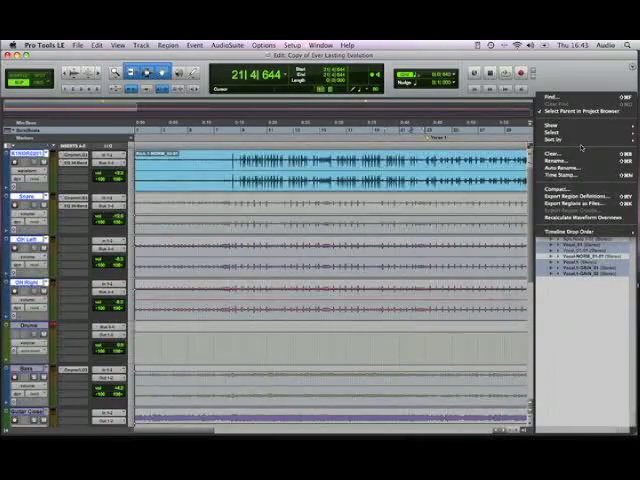
- Clear the unused regions from the Regions list and confirm removing their files
left_click(549, 153)
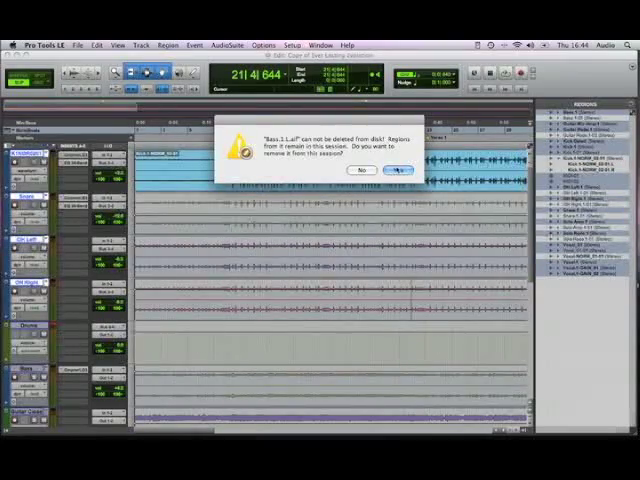
left_click(396, 170)
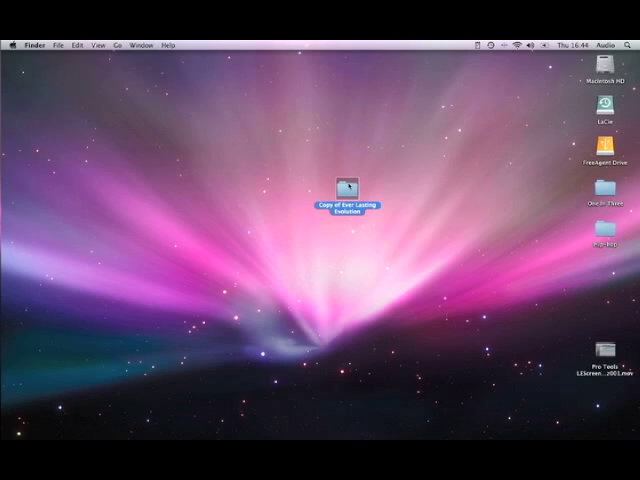
- Open the 'Copy of Ever Lasting Evolution' folder and scroll through its Audio Files
double_click(347, 195)
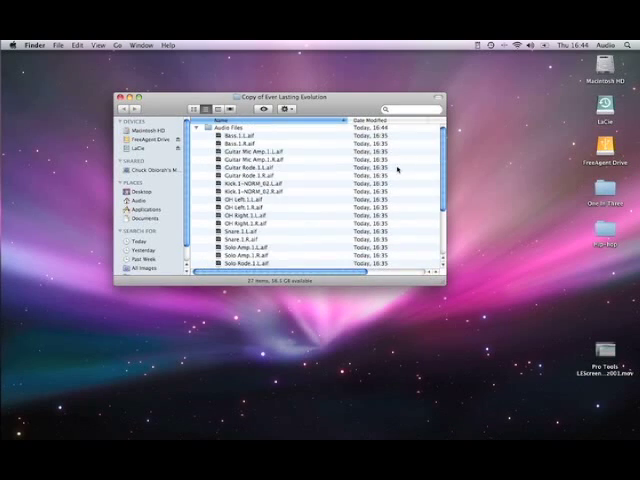
scroll("down", 3)
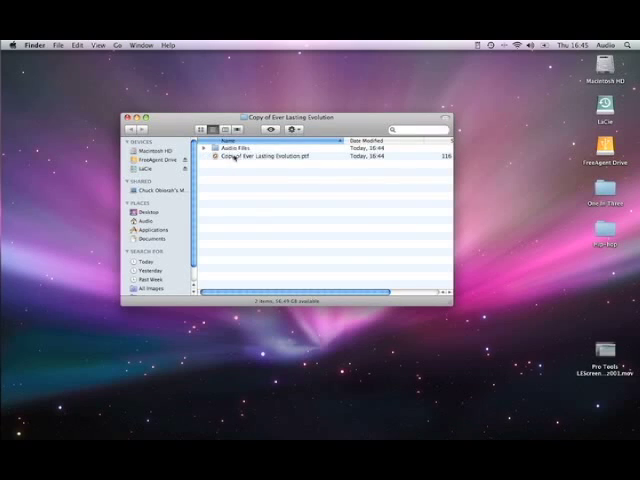
- Open the copied .ptf session, choosing Regenerate Missing Fades Without Searching
left_click(204, 149)
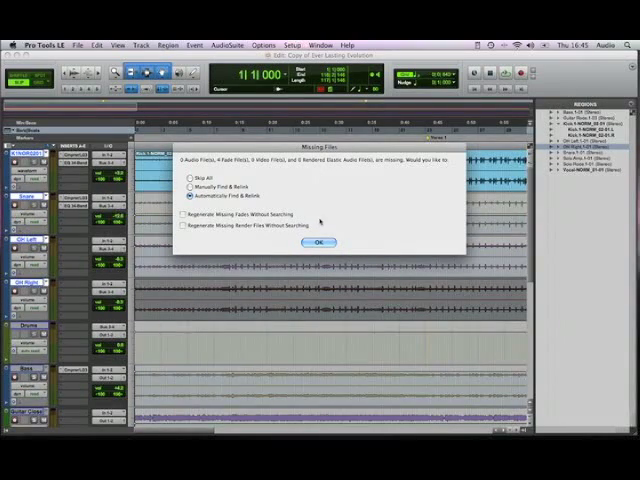
mouse_move(322, 220)
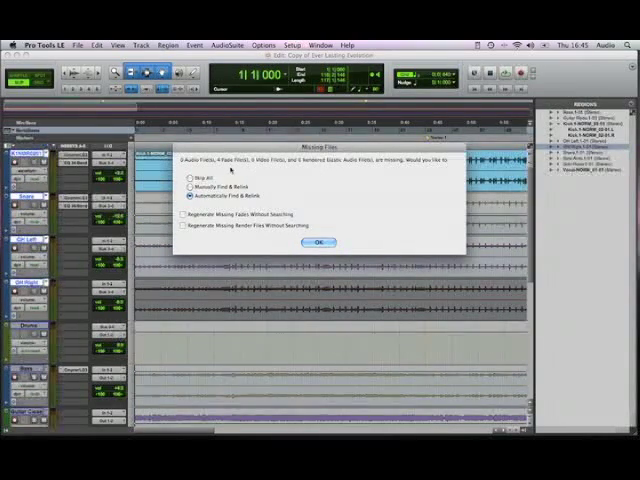
left_click(183, 217)
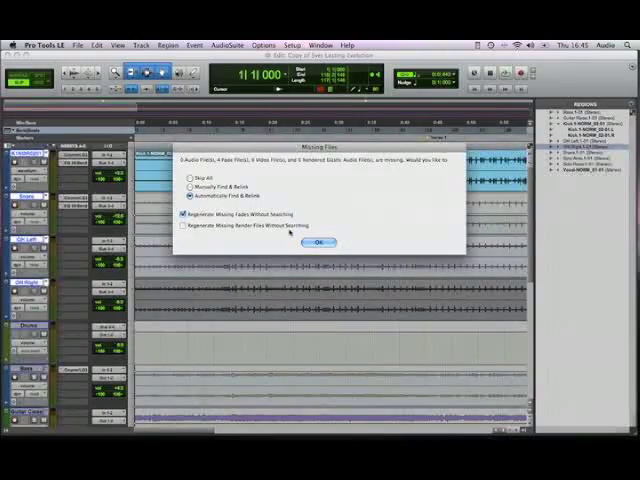
left_click(318, 241)
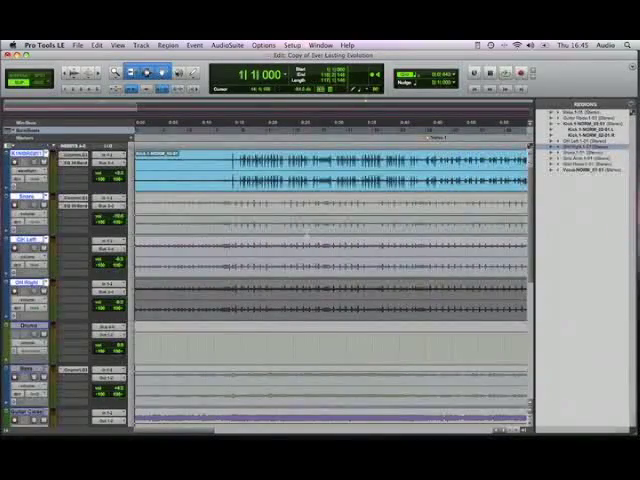